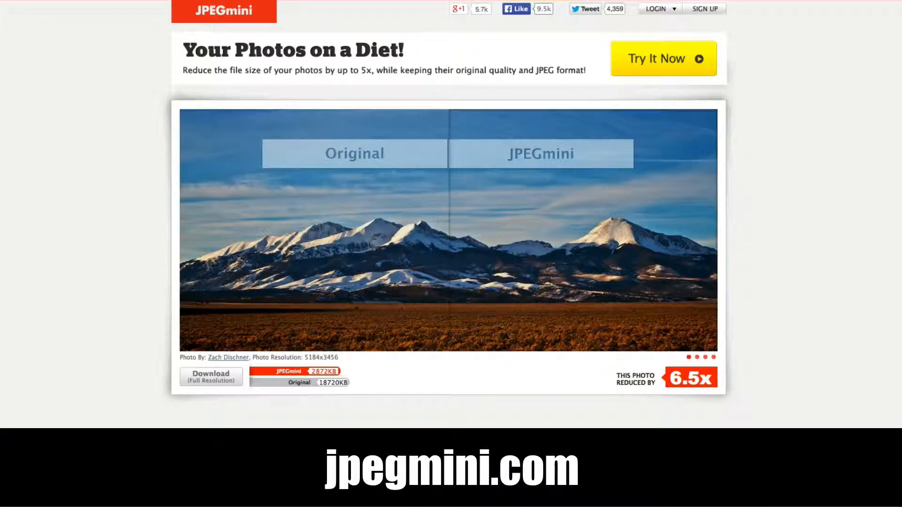
# Browse the homepage and choose 'Try It Now' to reach the photo trial page
pyautogui.scroll(-3)
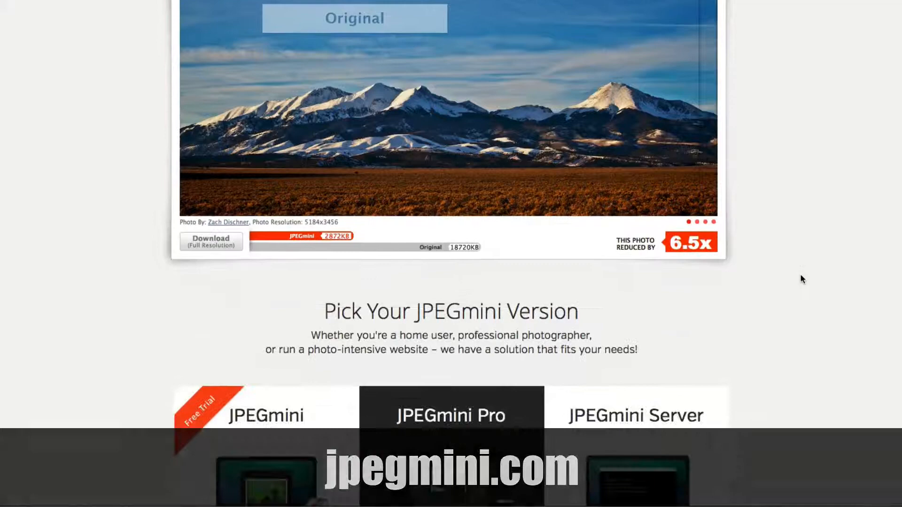
pyautogui.scroll(-3)
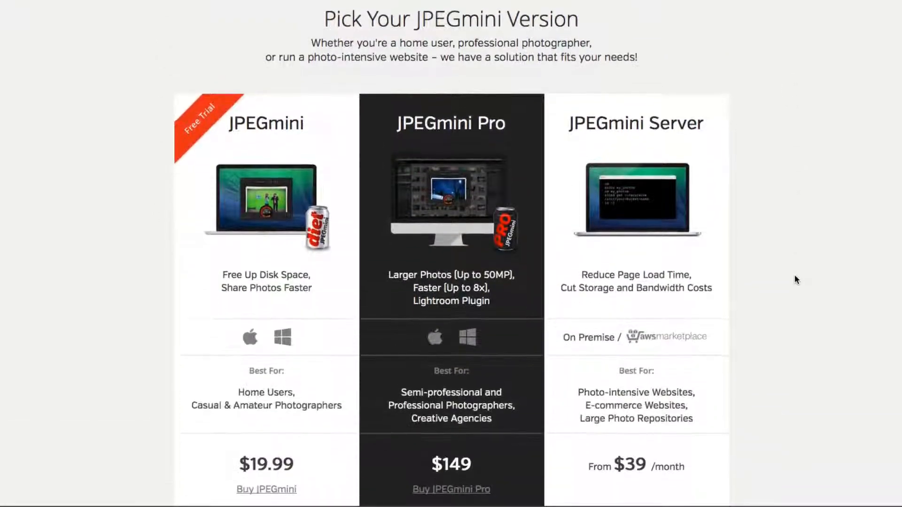
pyautogui.scroll(-3)
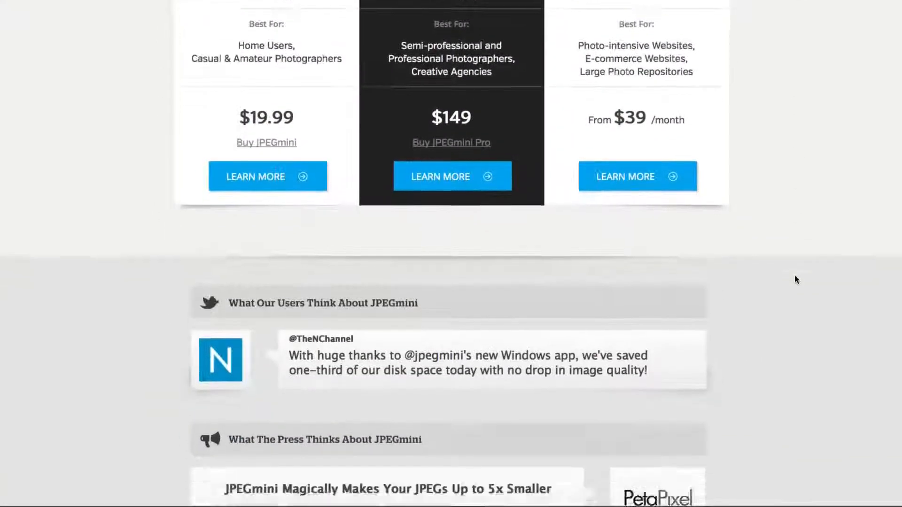
pyautogui.scroll(3)
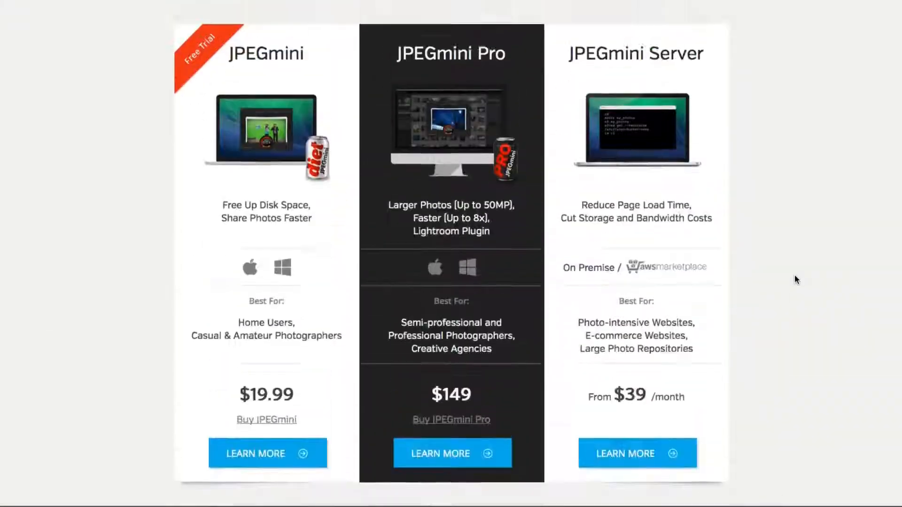
pyautogui.scroll(3)
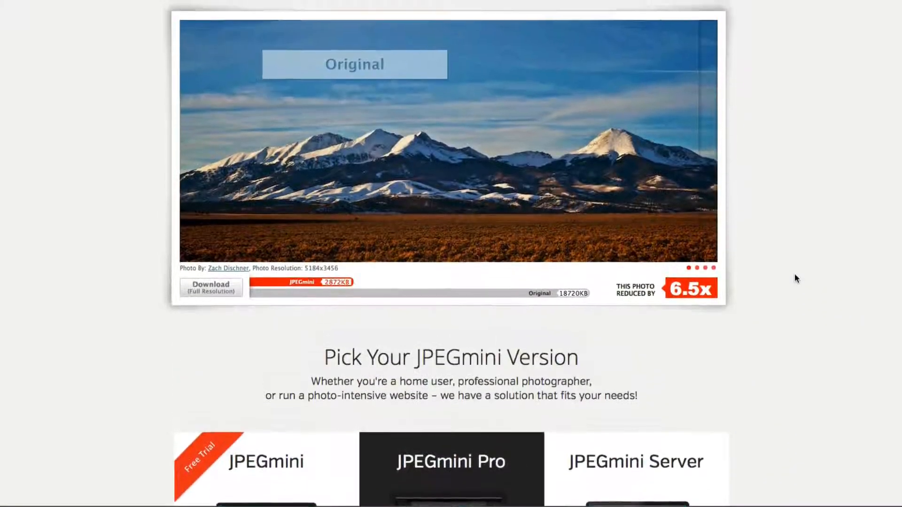
pyautogui.scroll(3)
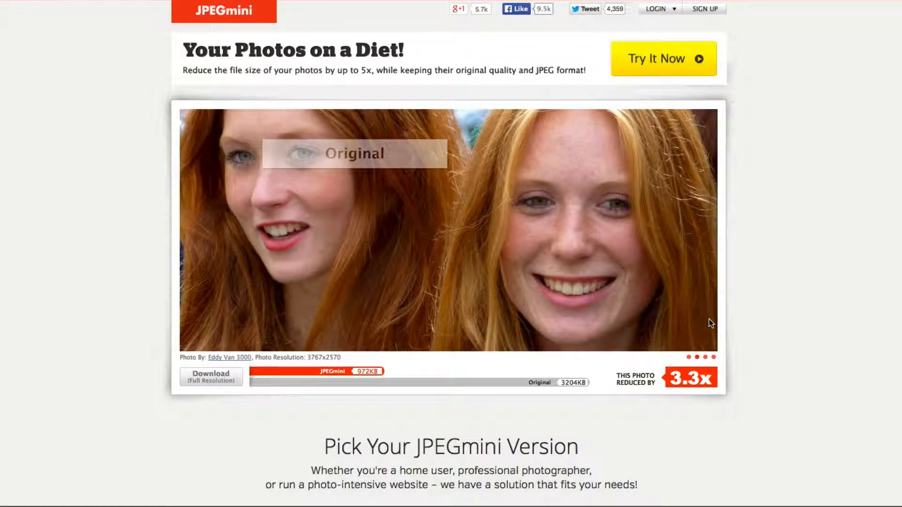
pyautogui.moveTo(683, 336)
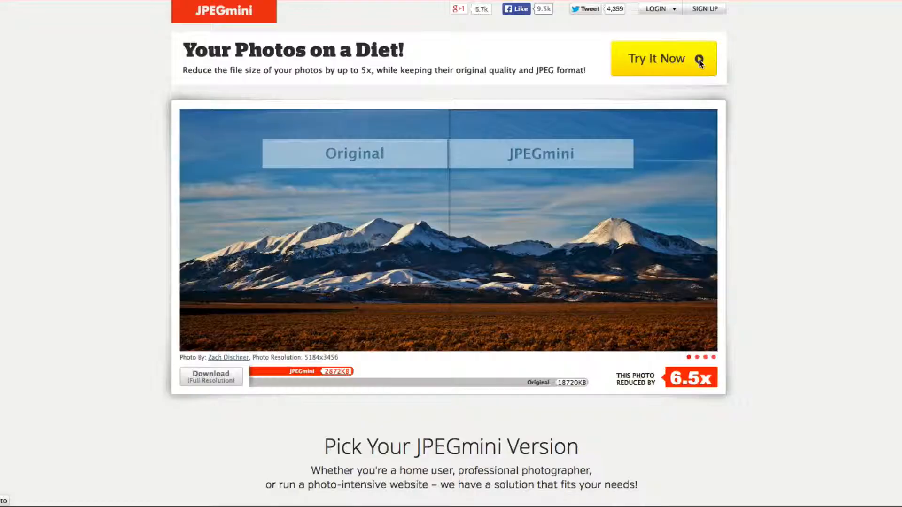
pyautogui.click(662, 58)
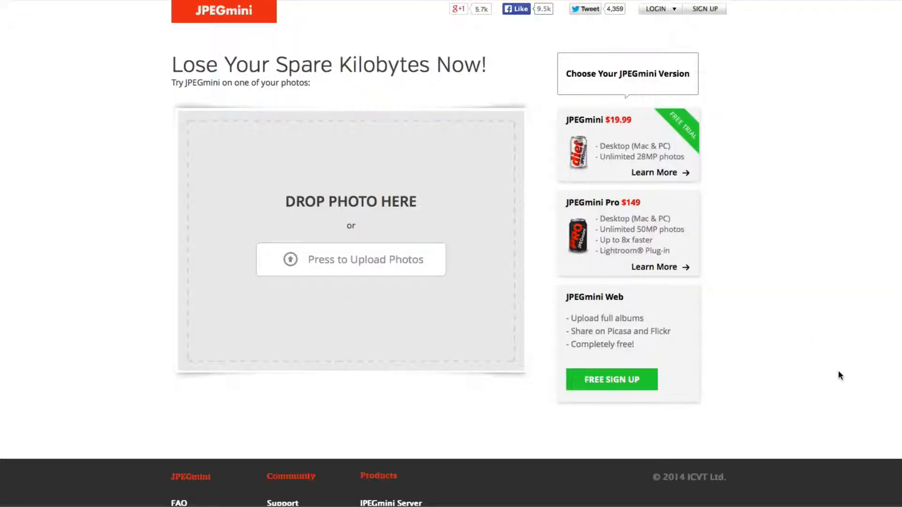
pyautogui.moveTo(329, 280)
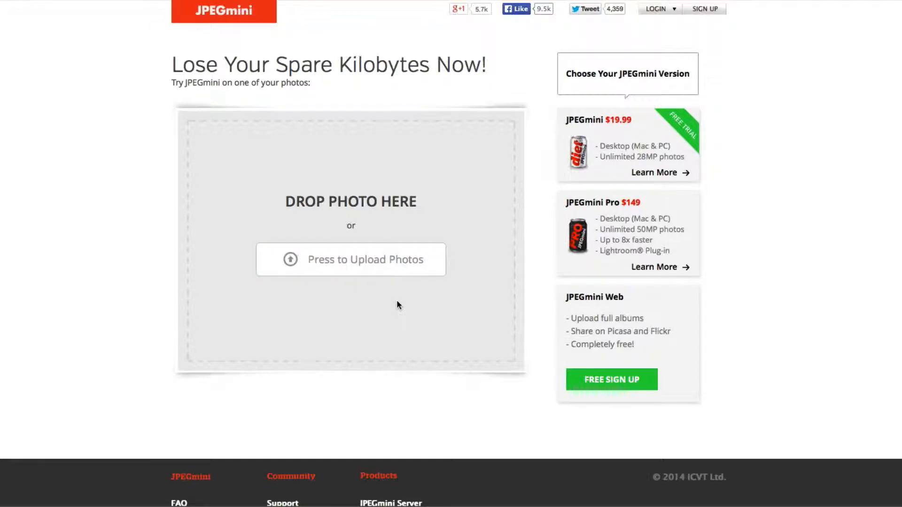
pyautogui.moveTo(401, 309)
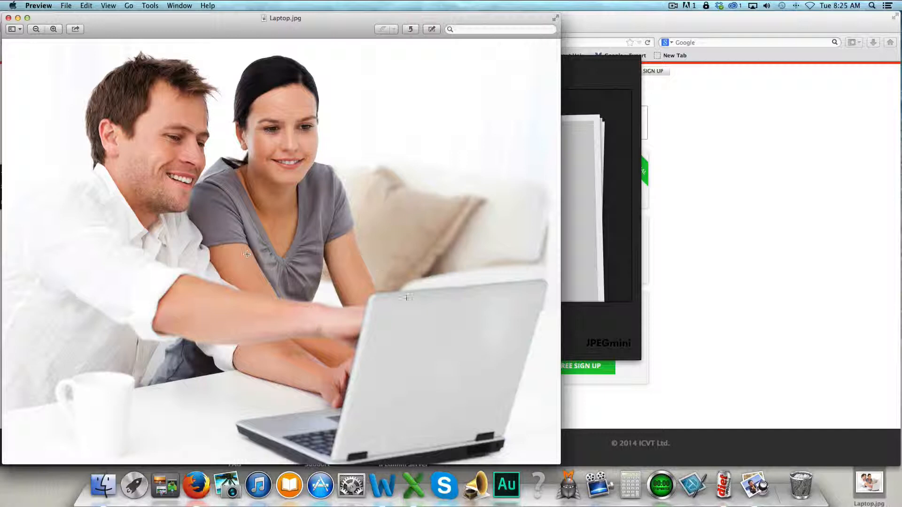
# Look up Laptop.jpg's file details via Get Info on the desktop
pyautogui.rightClick(870, 480)
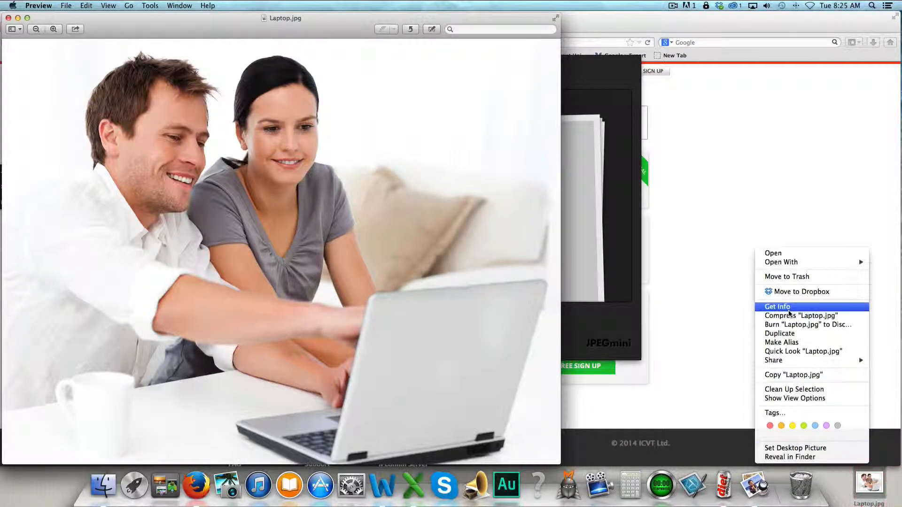
pyautogui.click(777, 307)
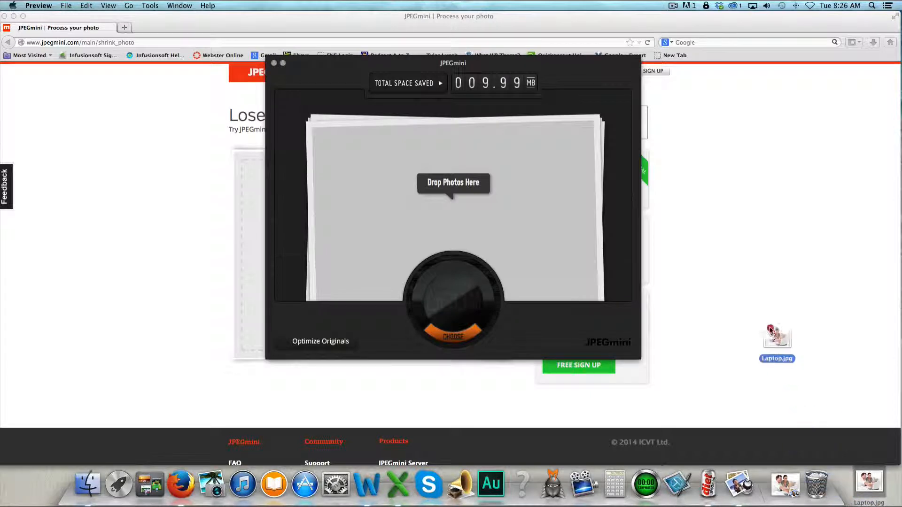
# Drop Laptop.jpg onto JPEGmini and accept overwriting the original photo
pyautogui.moveTo(776, 337); pyautogui.dragTo(442, 213)
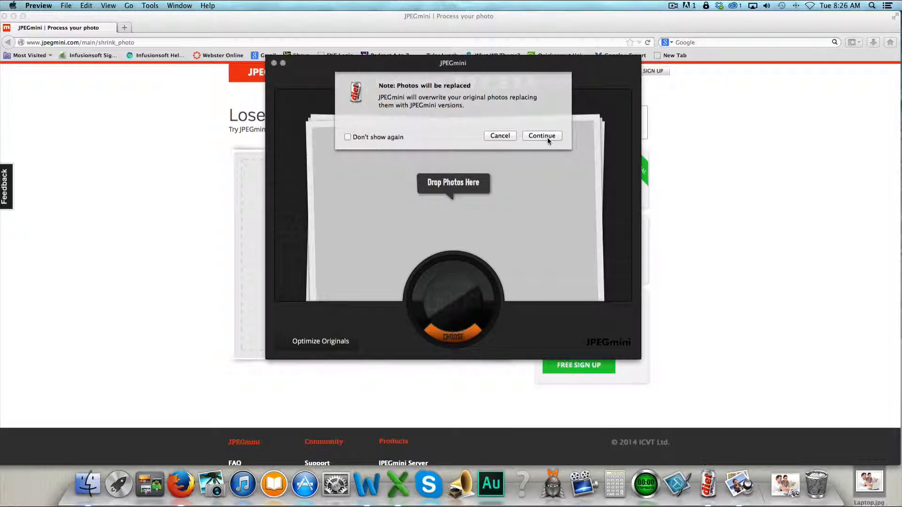
pyautogui.click(541, 135)
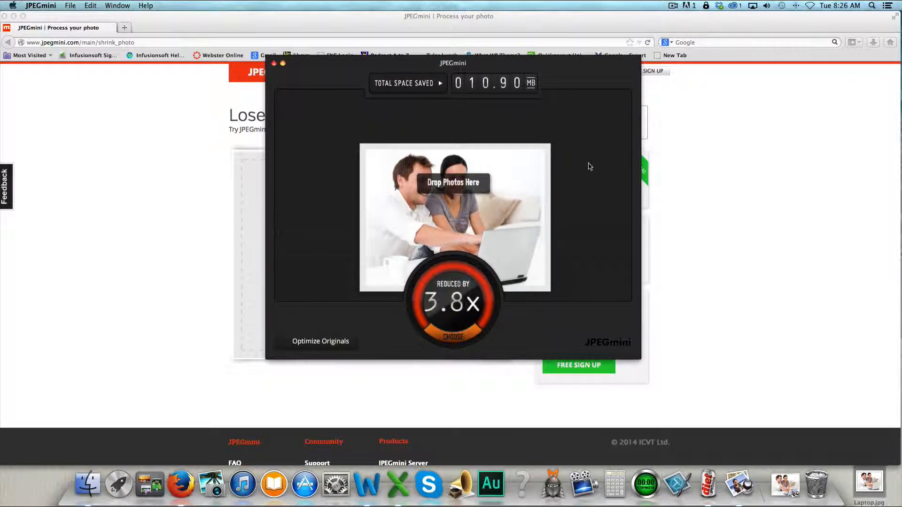
pyautogui.moveTo(491, 193)
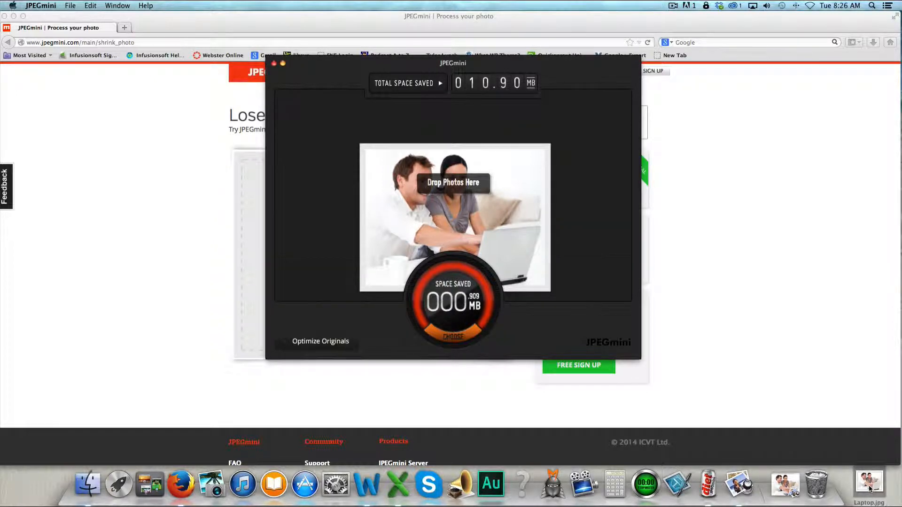
# Check the compressed Laptop.jpg's new file size via Get Info
pyautogui.rightClick(869, 480)
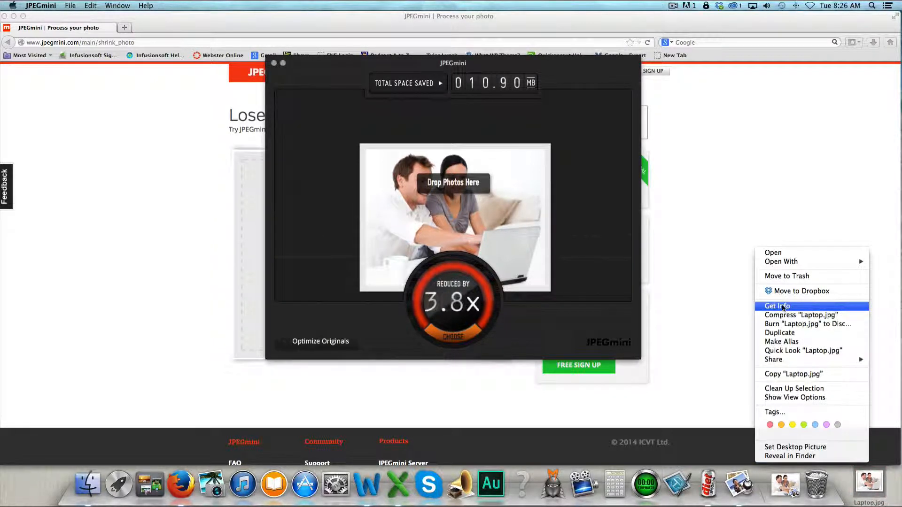
pyautogui.click(777, 306)
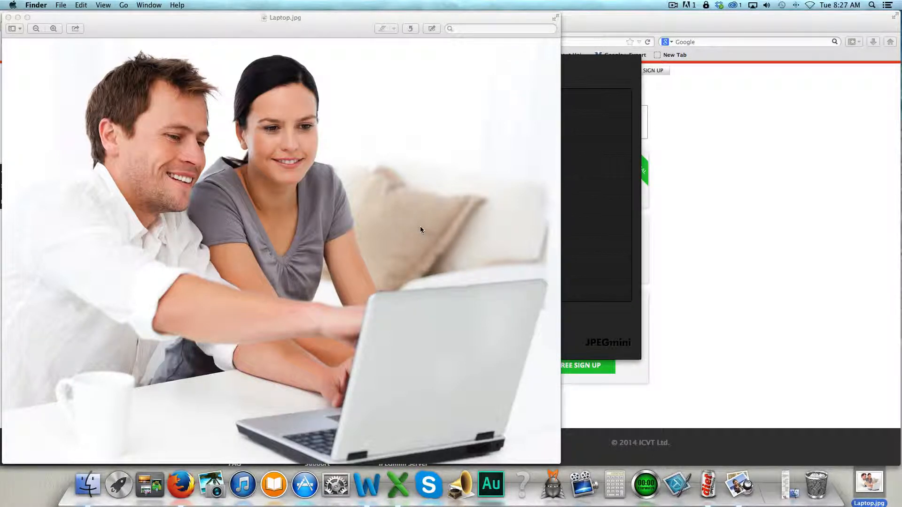
pyautogui.moveTo(477, 199)
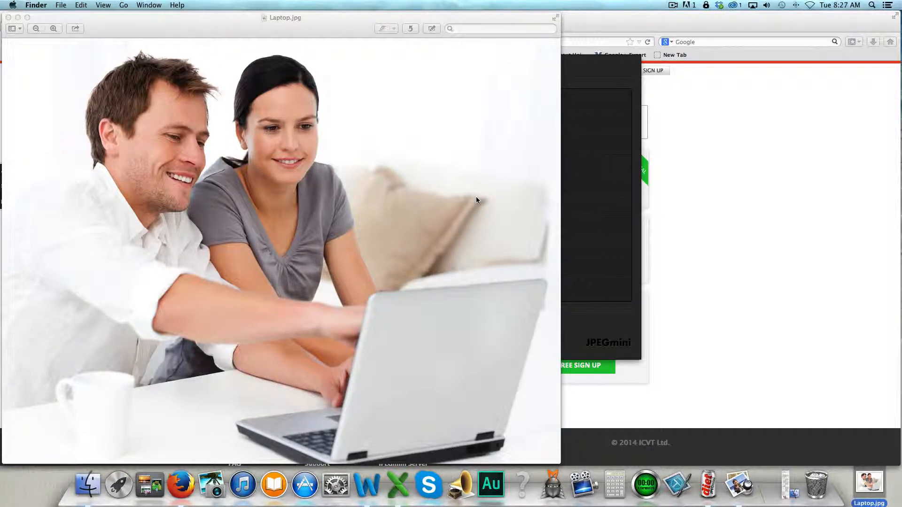